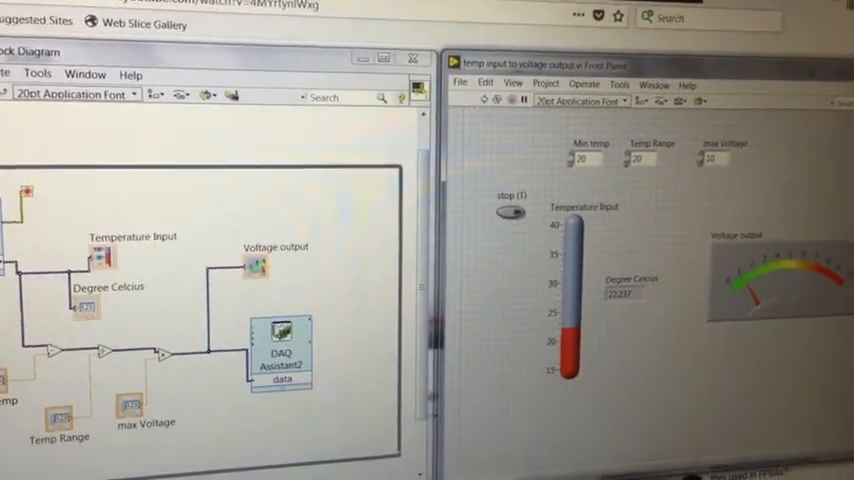
- Run the temperature-to-voltage VI so the thermometer reads about 22 °C and the gauge shows voltage
click(455, 95)
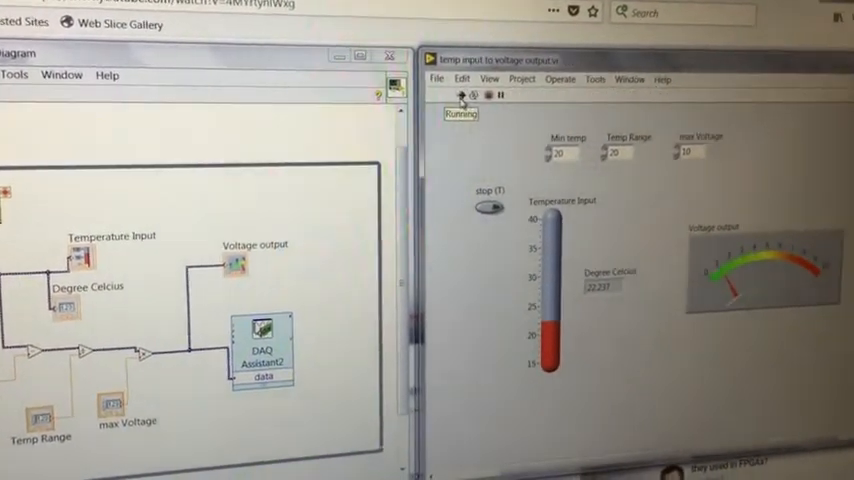